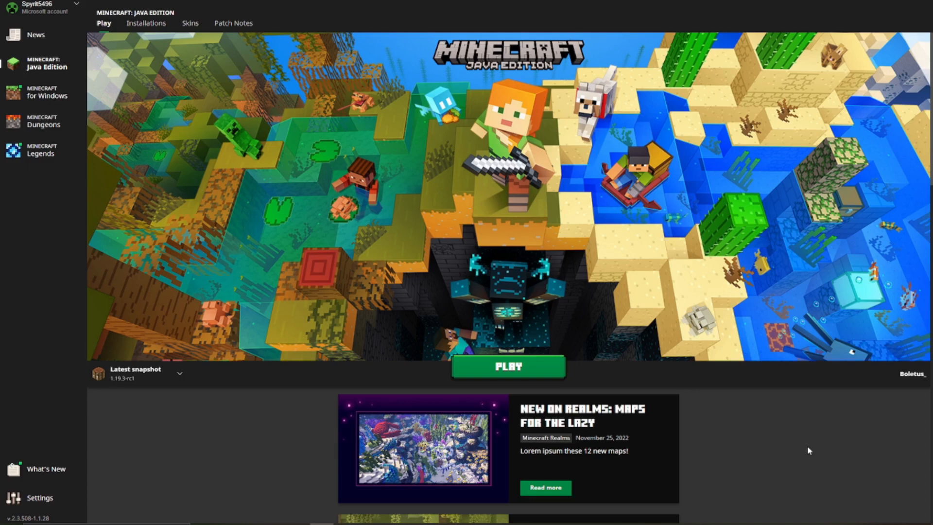
mouse_move(476, 169)
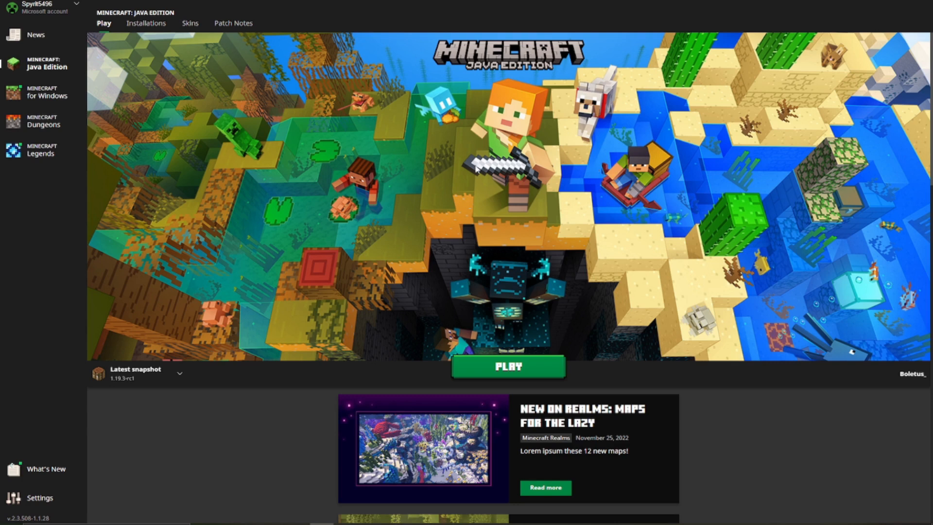
mouse_move(426, 378)
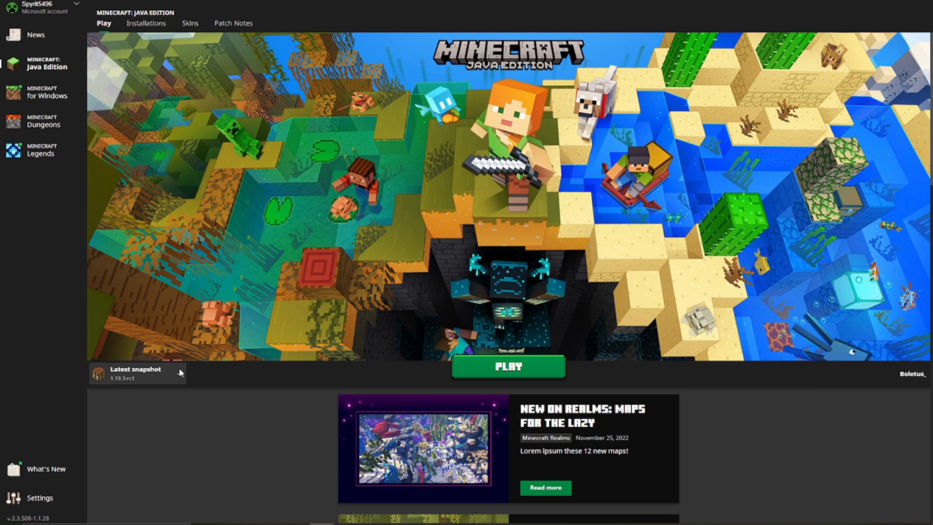
mouse_move(670, 333)
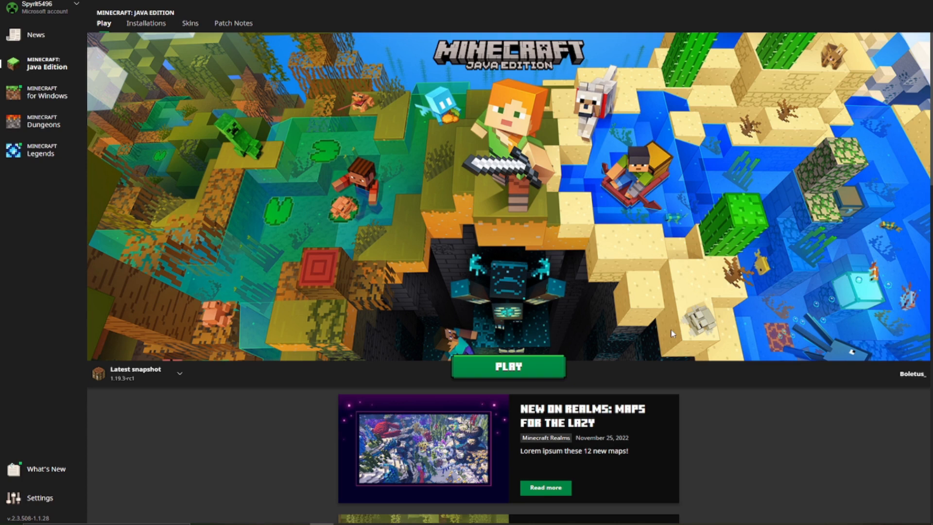
mouse_move(727, 356)
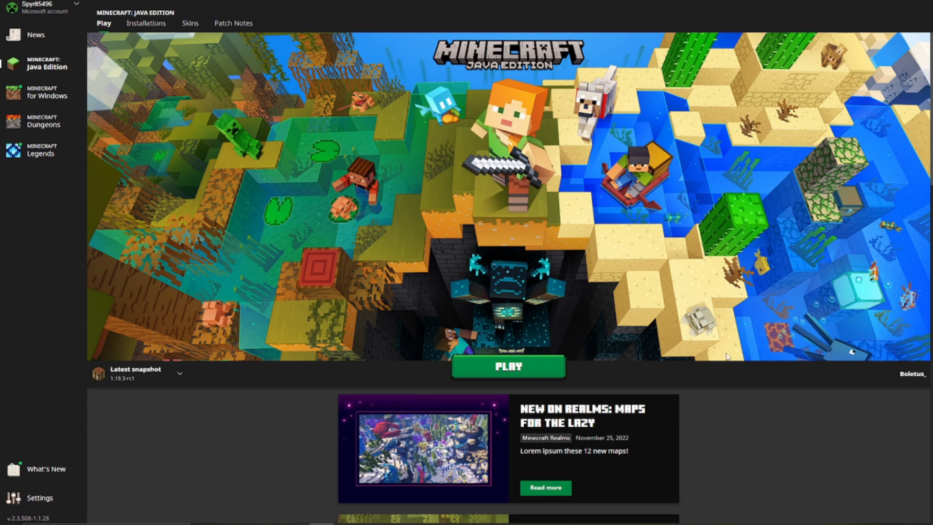
mouse_move(785, 403)
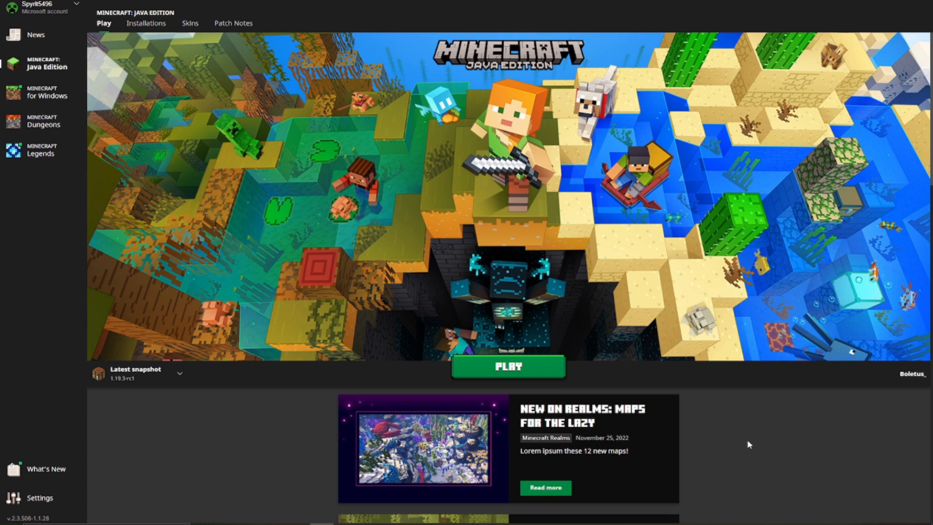
mouse_move(137, 466)
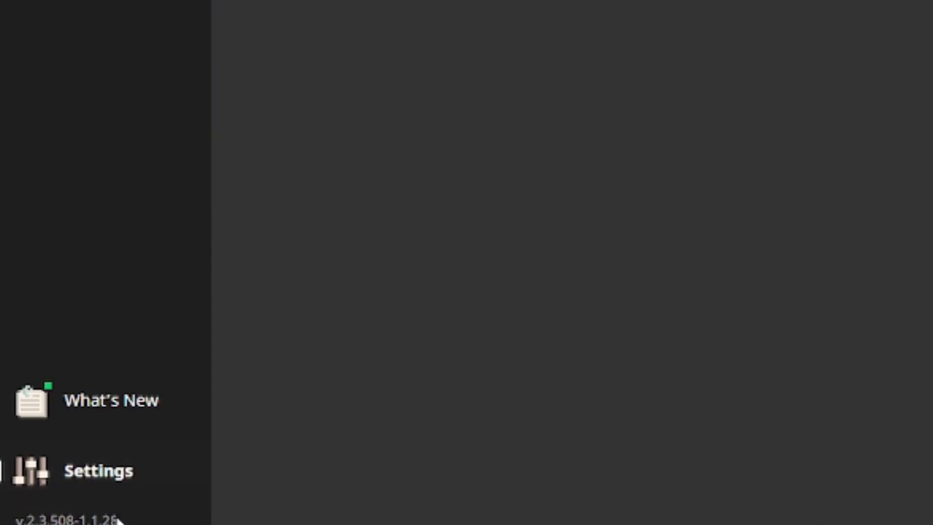
Enable 'Show historical versions of Minecraft: Java Edition' and start a new Java installation
left_click(35, 469)
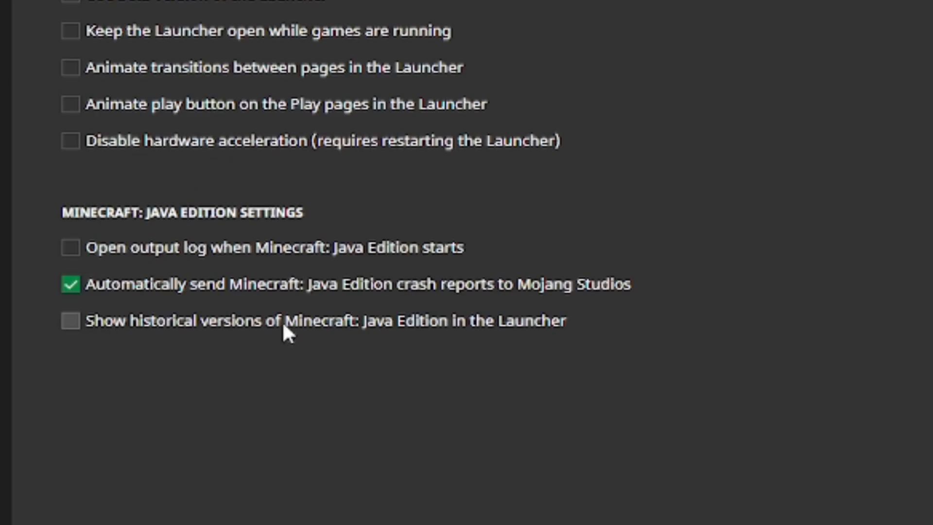
mouse_move(586, 347)
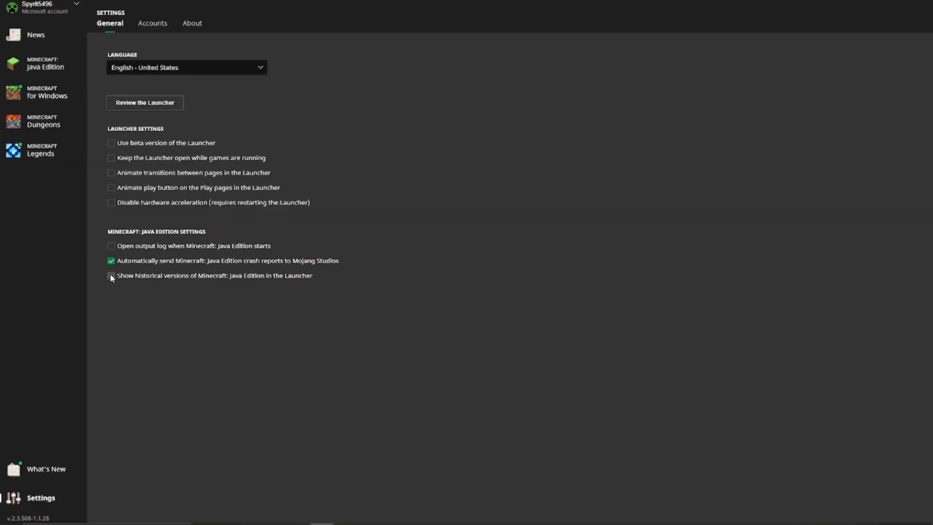
left_click(110, 275)
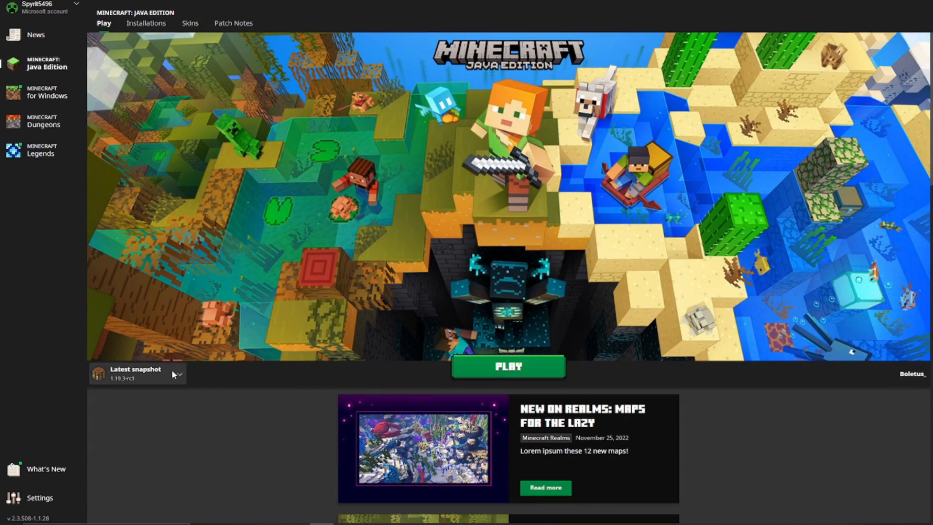
left_click(146, 23)
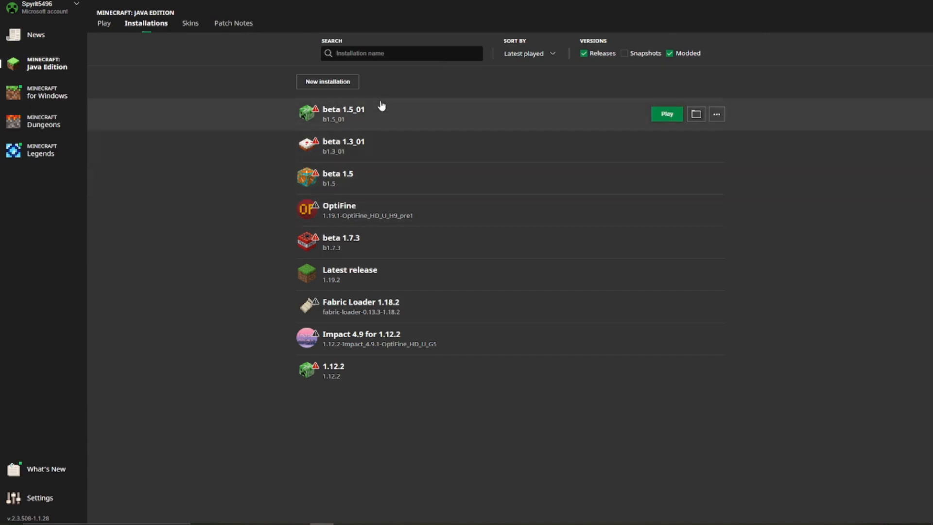
left_click(326, 82)
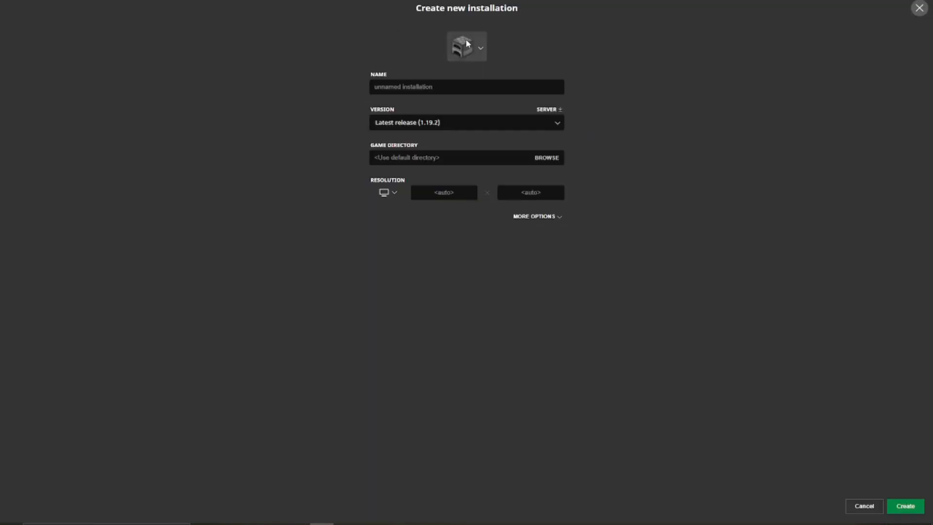
Create installation 'marvel movies suck ass' using version old_alpha rd-132211
left_click(466, 87)
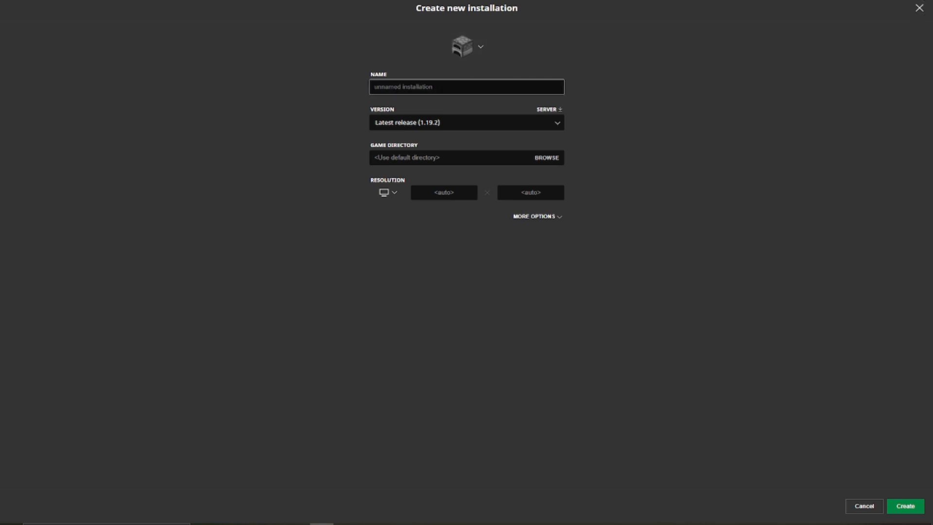
type("marvel movies suck a")
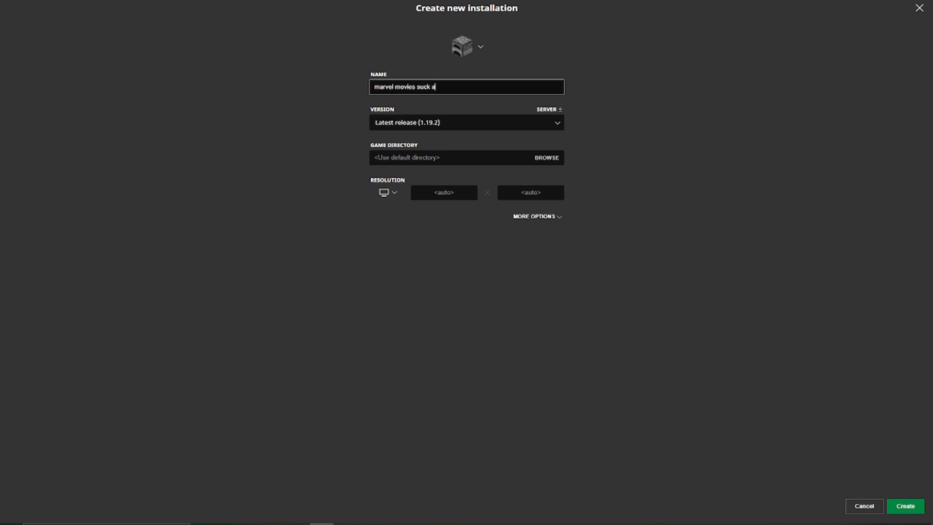
left_click(466, 122)
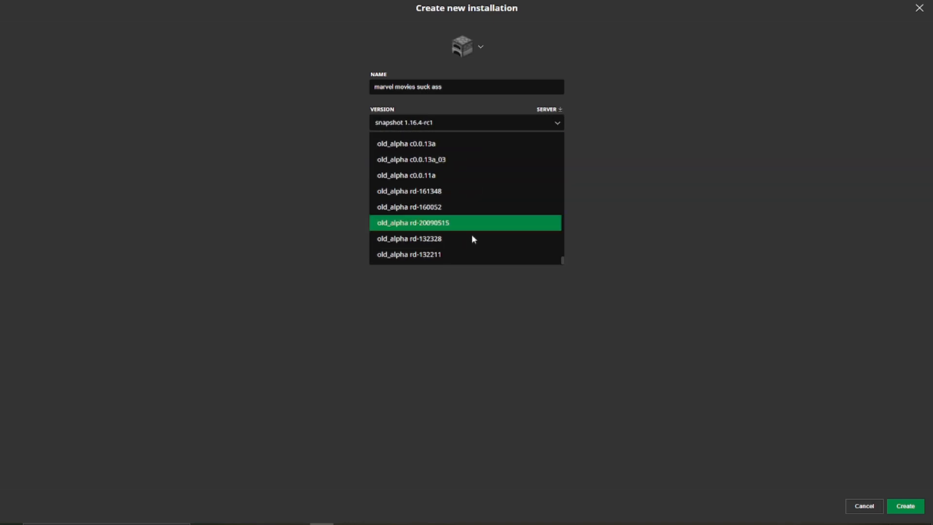
left_click(409, 254)
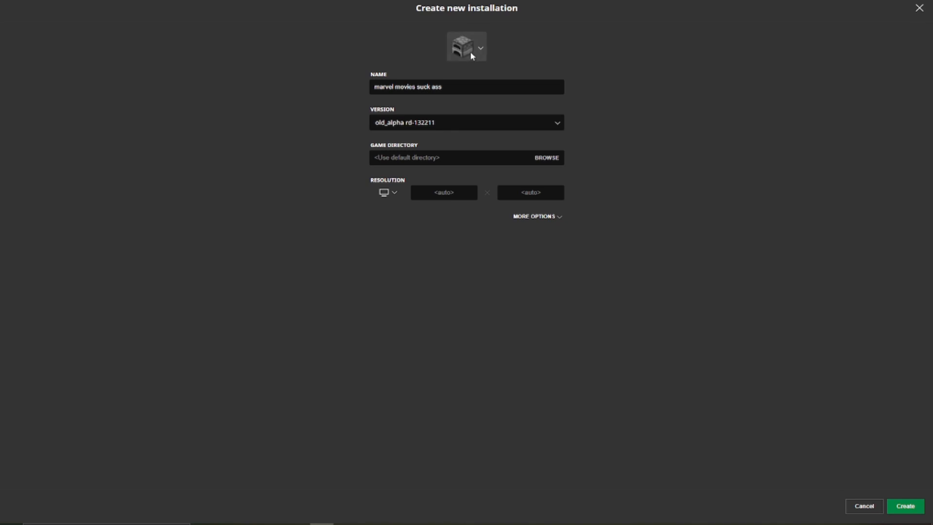
left_click(904, 506)
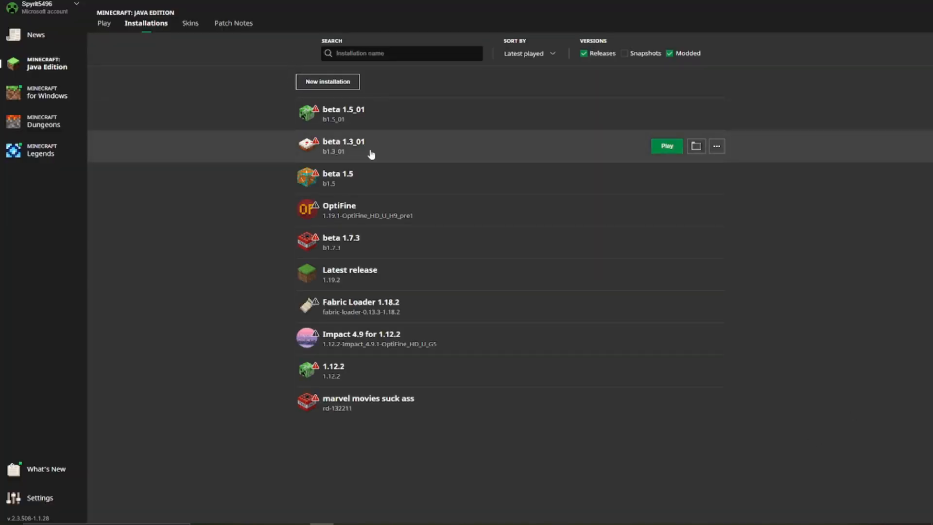
Play the rd-132211 installation, accepting the old-version player safety warning
left_click(666, 146)
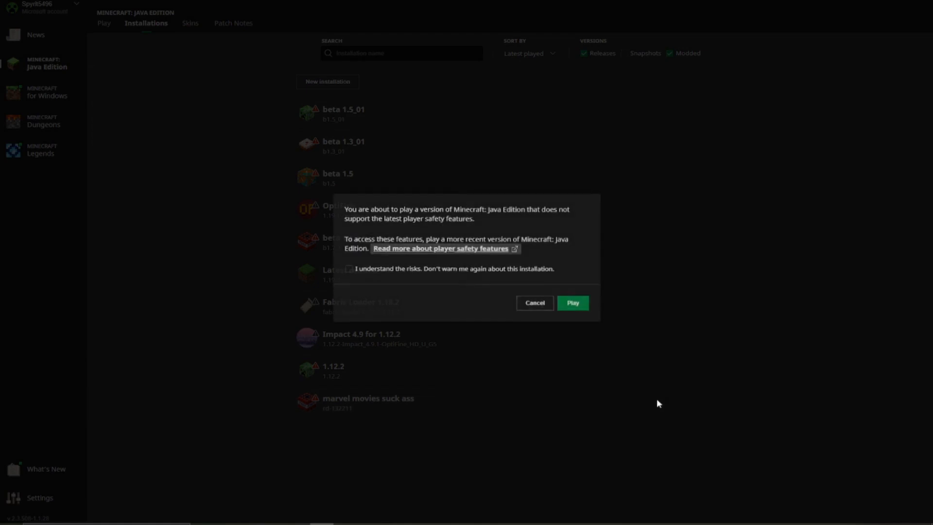
left_click(572, 303)
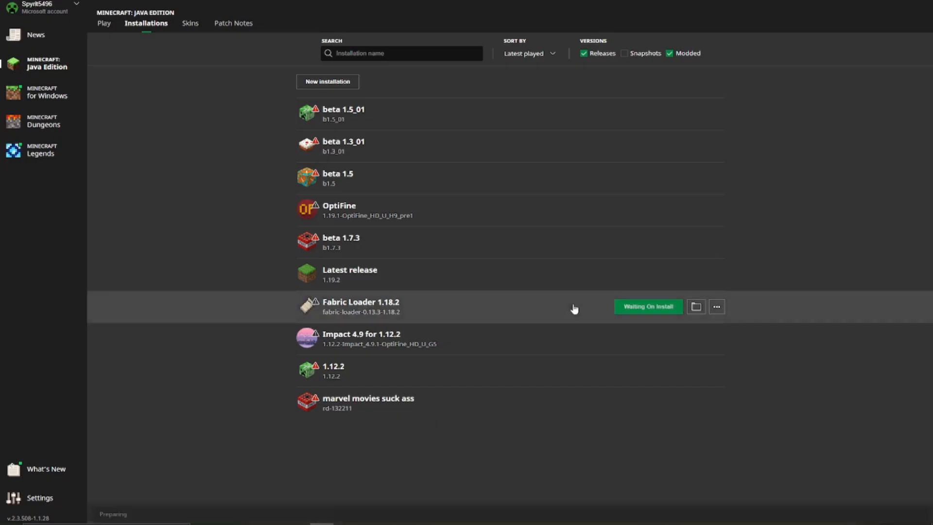